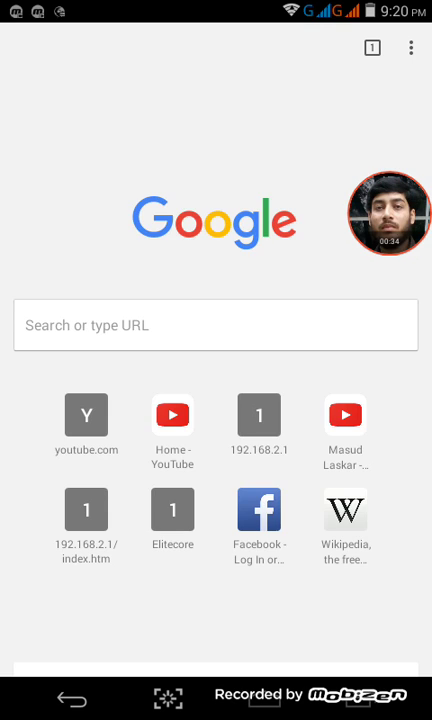
Load the router login page at 192.168.2.1 in the address bar.
left_click(216, 324)
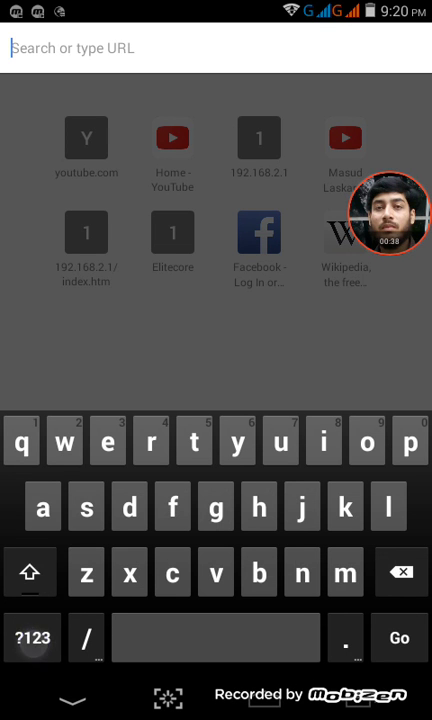
type("192.168.2.1/login.htm")
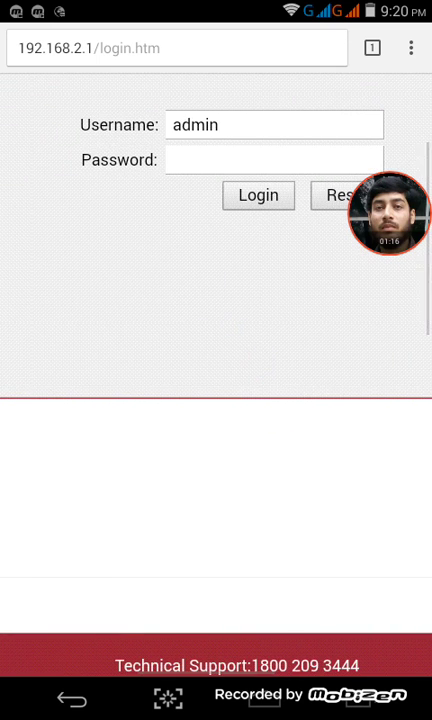
Enter the admin password and log in to reach the router status overview.
left_click(274, 160)
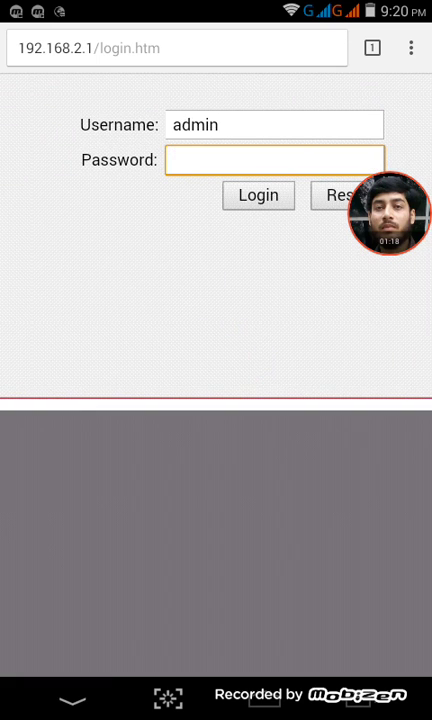
left_click(276, 160)
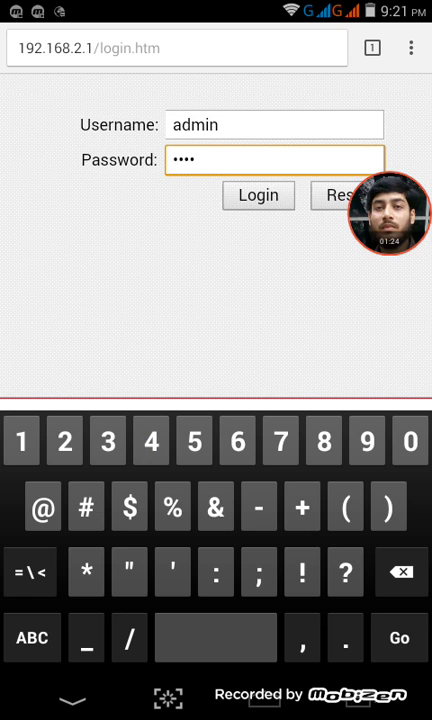
left_click(258, 196)
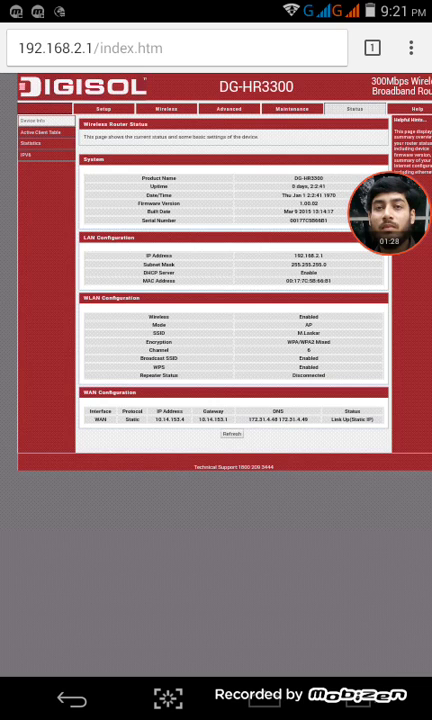
Scroll through the status overview details before moving to the Setup section.
scroll("down", 3)
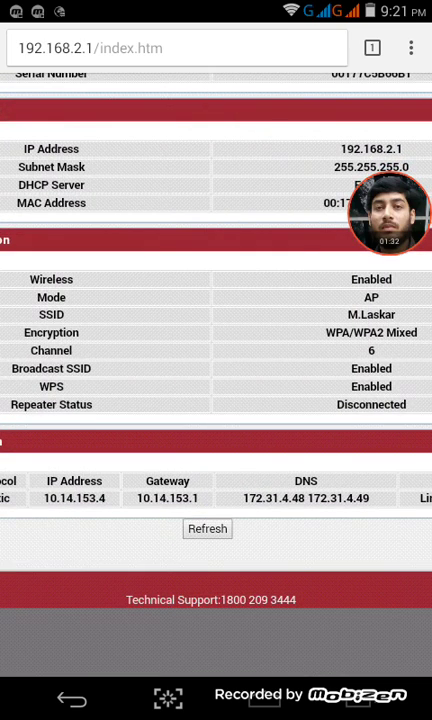
scroll("up", 3)
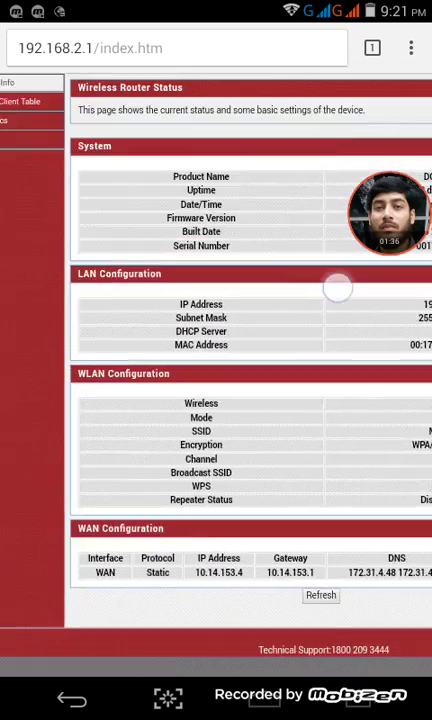
scroll("down", 3)
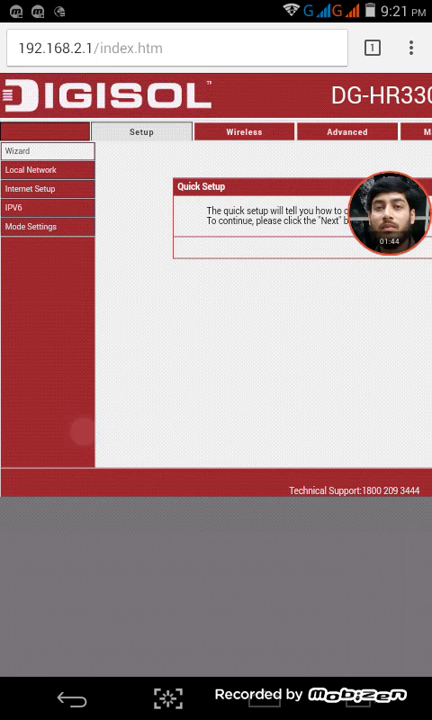
Pass the intro and Connection Type steps to reach Wireless showing SSID M.Laskar with WPA-PSK/WPA2-PSK.
scroll("right", 3)
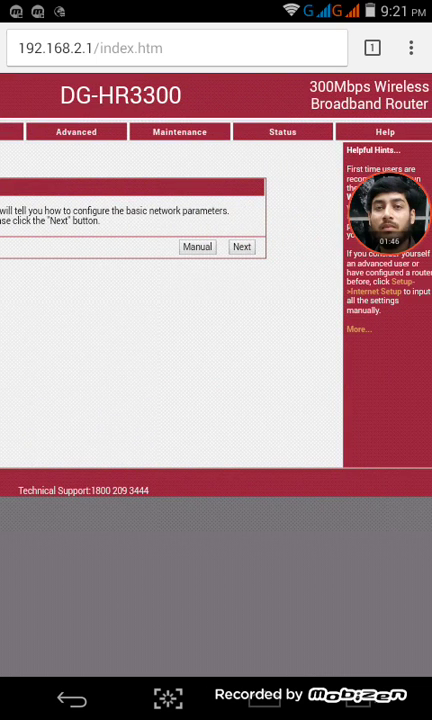
left_click(242, 248)
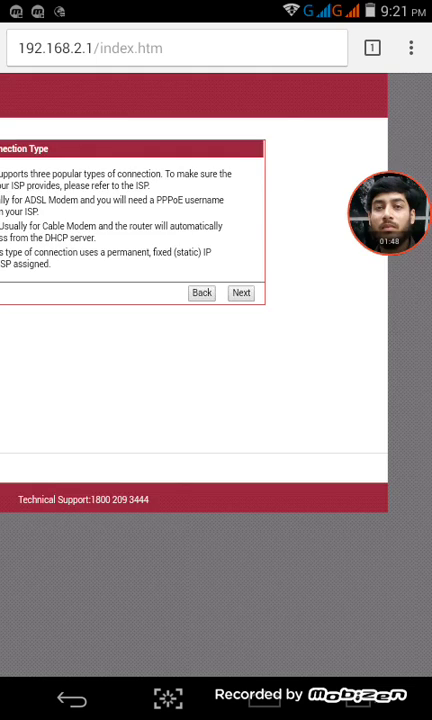
left_click(240, 292)
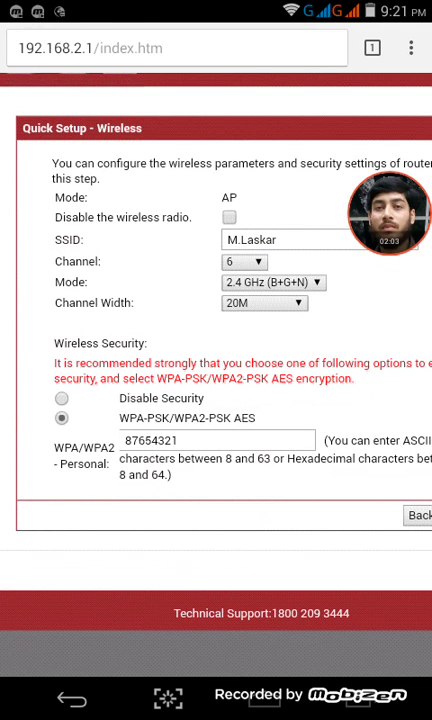
scroll("down", 3)
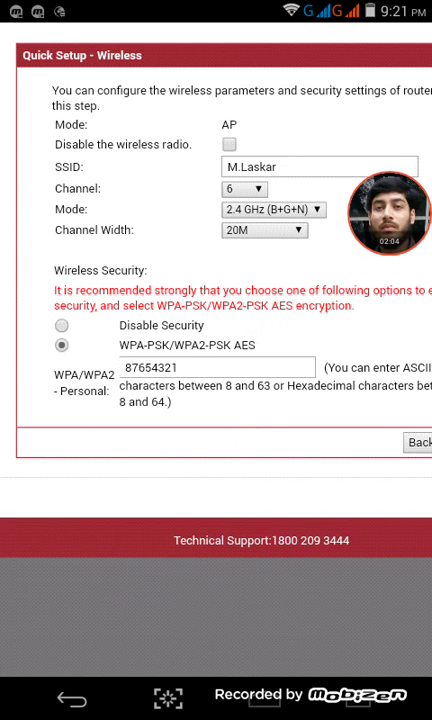